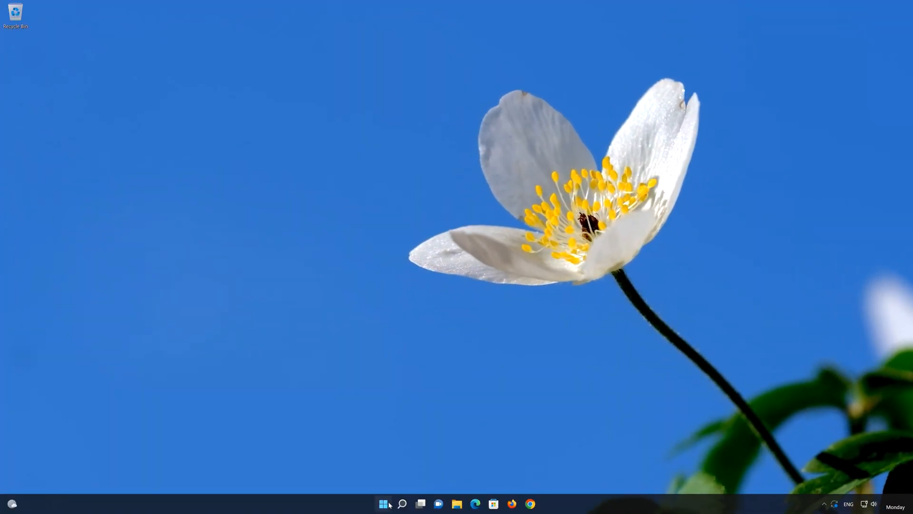
Step: Launch Windows Settings from the Start menu's pinned apps
click(382, 503)
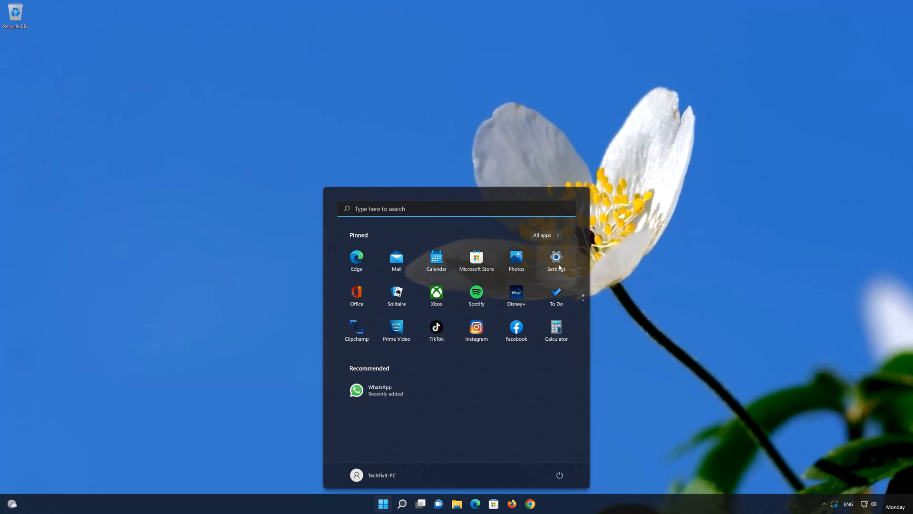
click(555, 257)
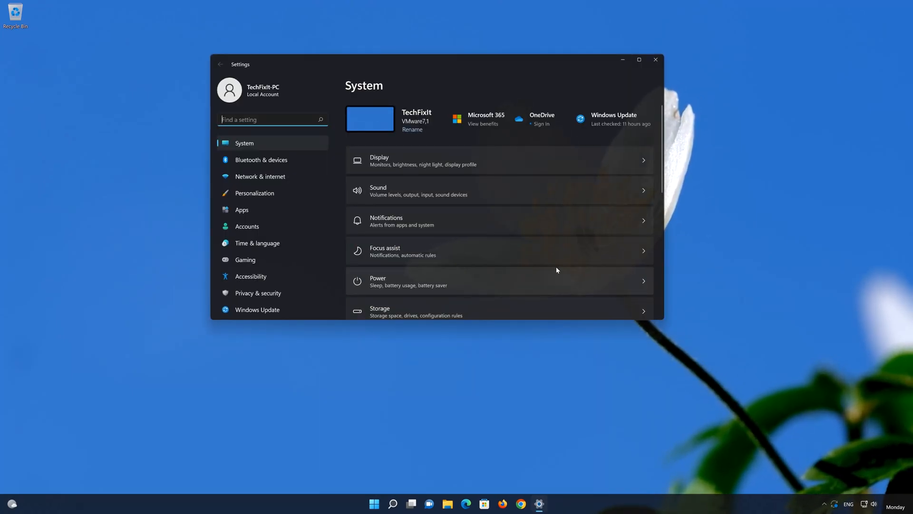
mouse_move(217, 215)
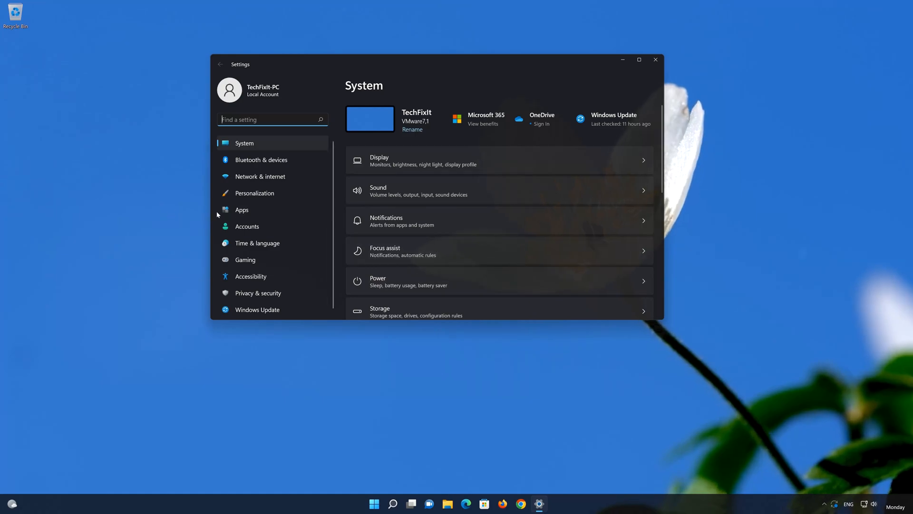
mouse_move(281, 207)
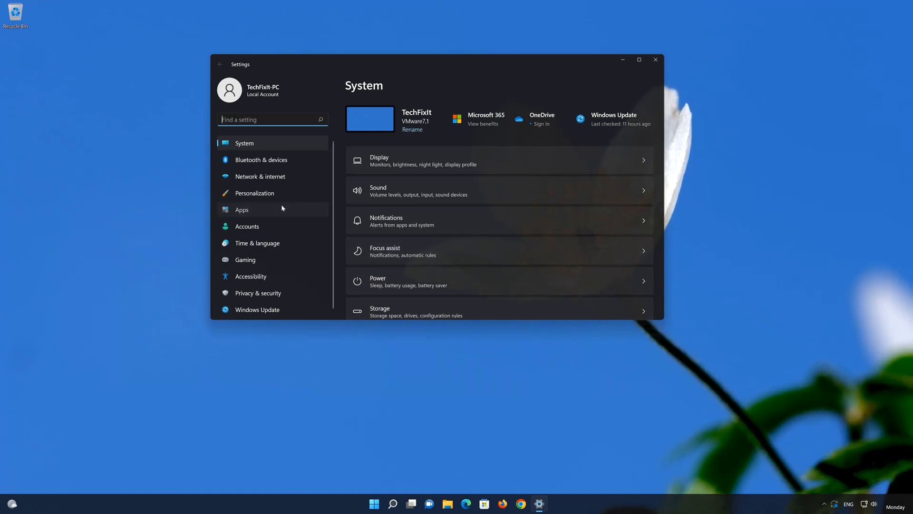
Step: Go to Apps & features and scroll the installed-apps list to Weather
click(242, 210)
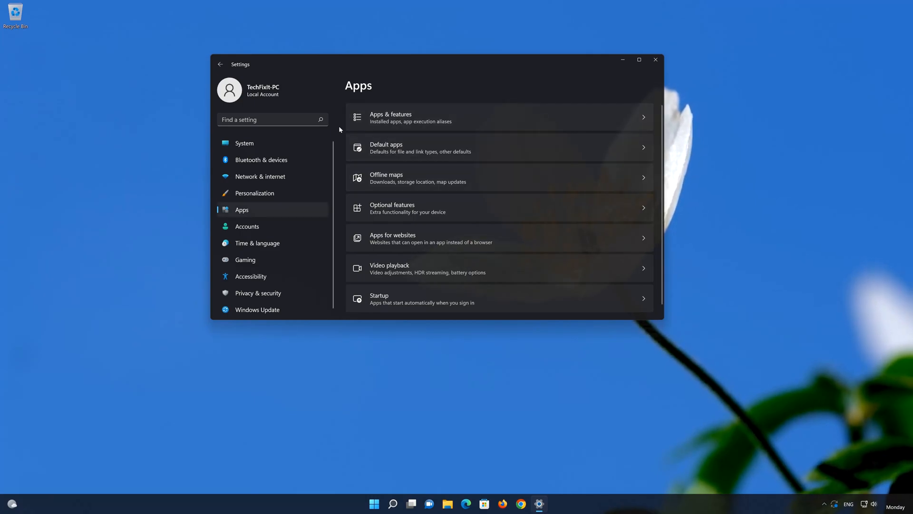
mouse_move(377, 130)
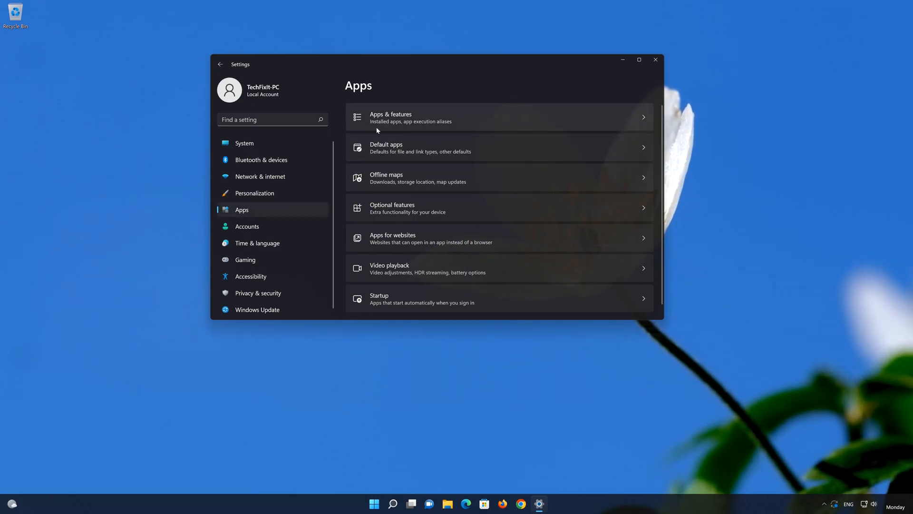
mouse_move(427, 121)
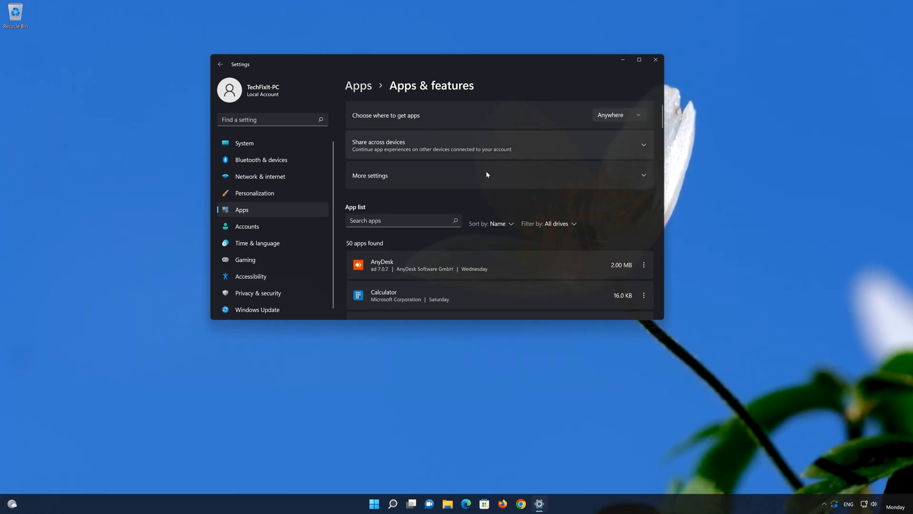
scroll(down, 3)
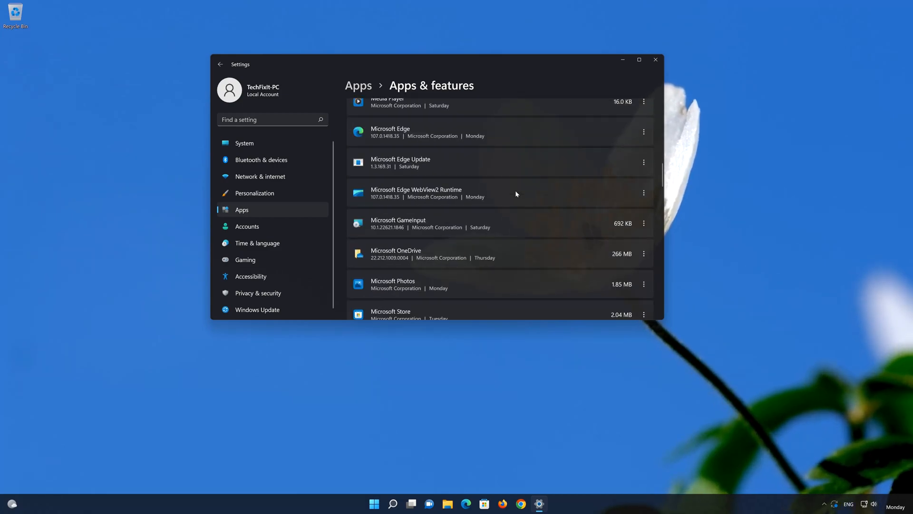
scroll(down, 3)
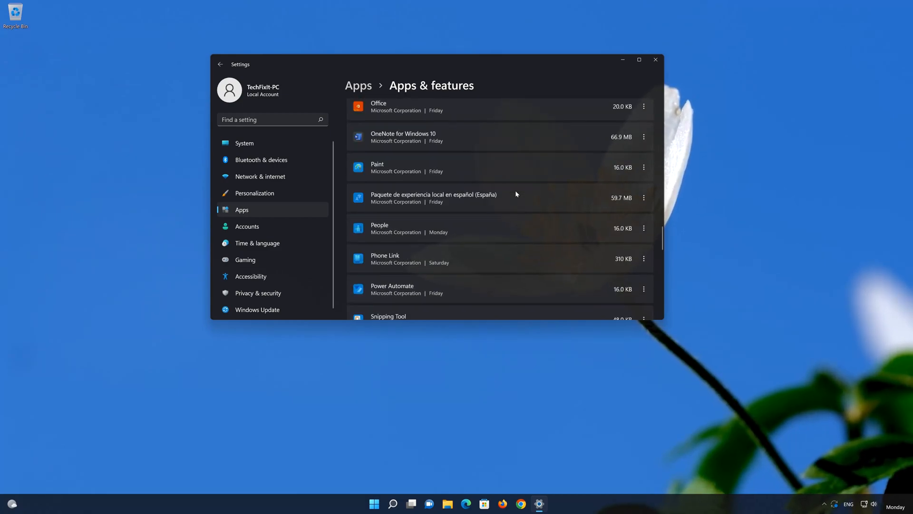
scroll(down, 3)
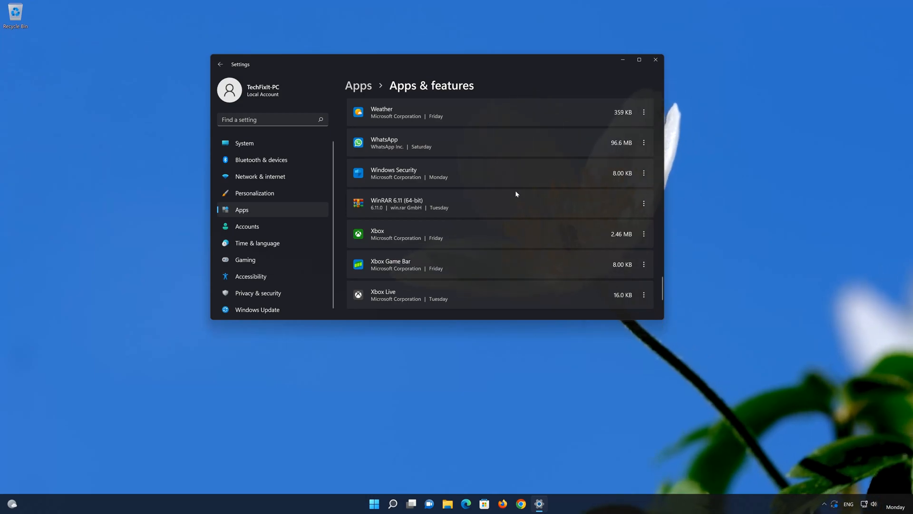
scroll(up, 3)
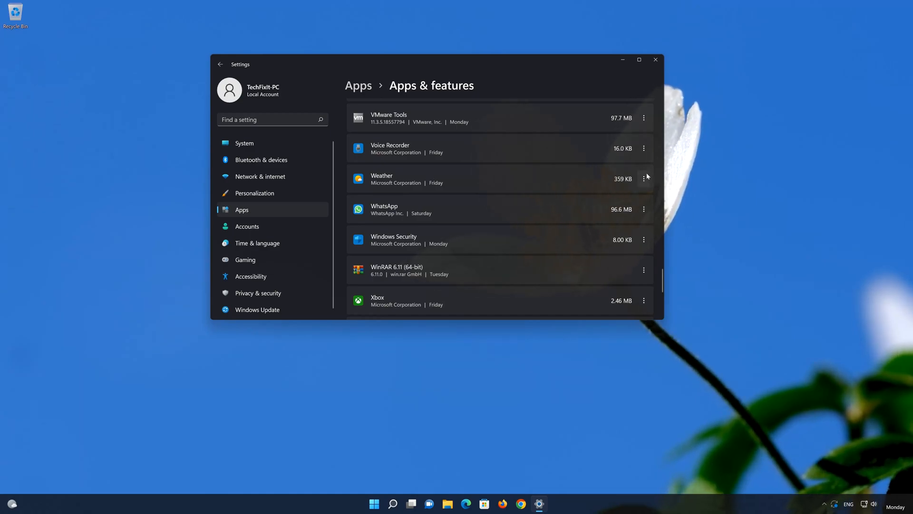
Step: Open Weather's Advanced options and scroll to the Terminate, Repair and Reset section
click(643, 179)
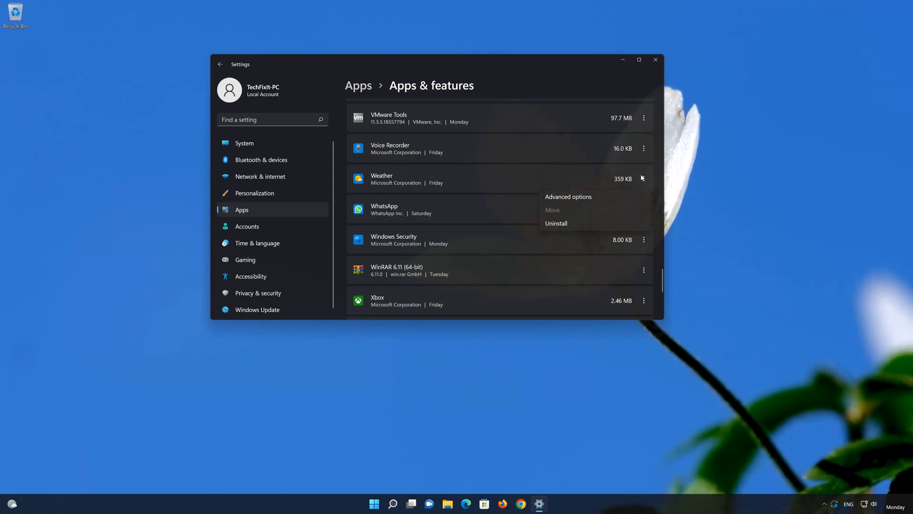
mouse_move(588, 198)
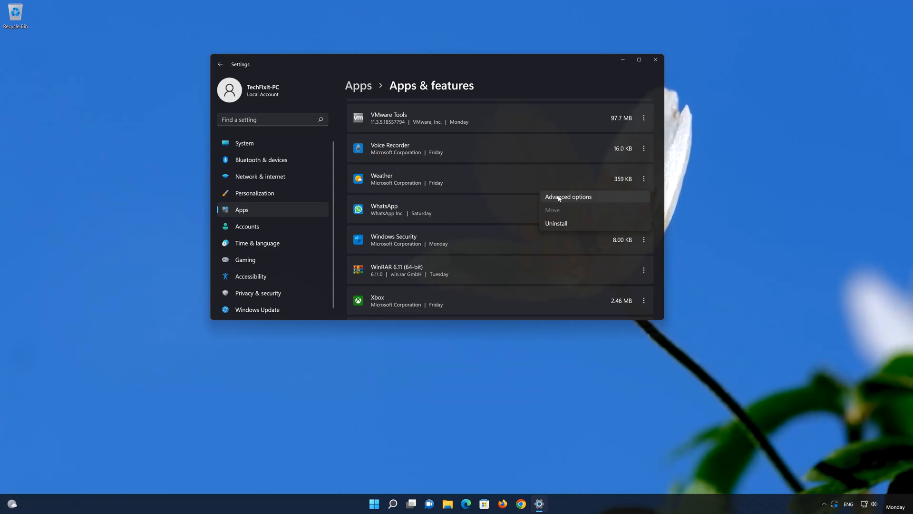
click(568, 196)
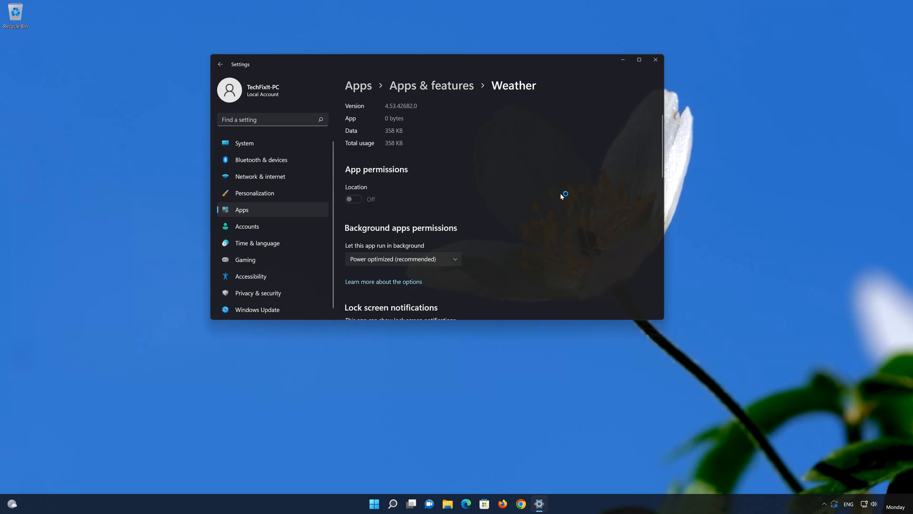
scroll(down, 3)
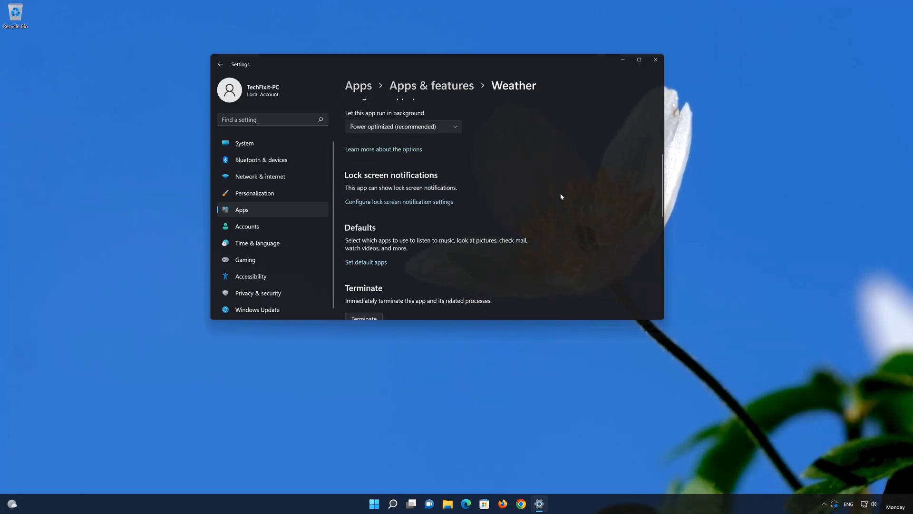
scroll(down, 3)
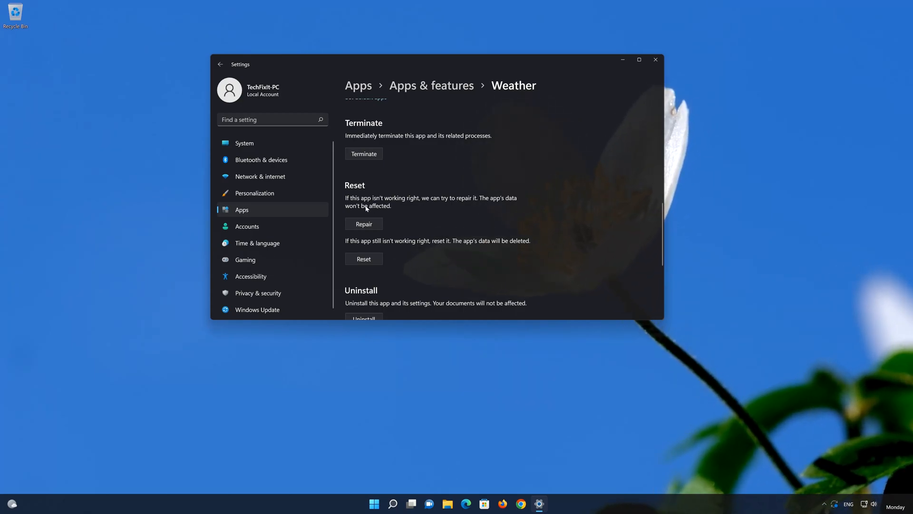
mouse_move(386, 228)
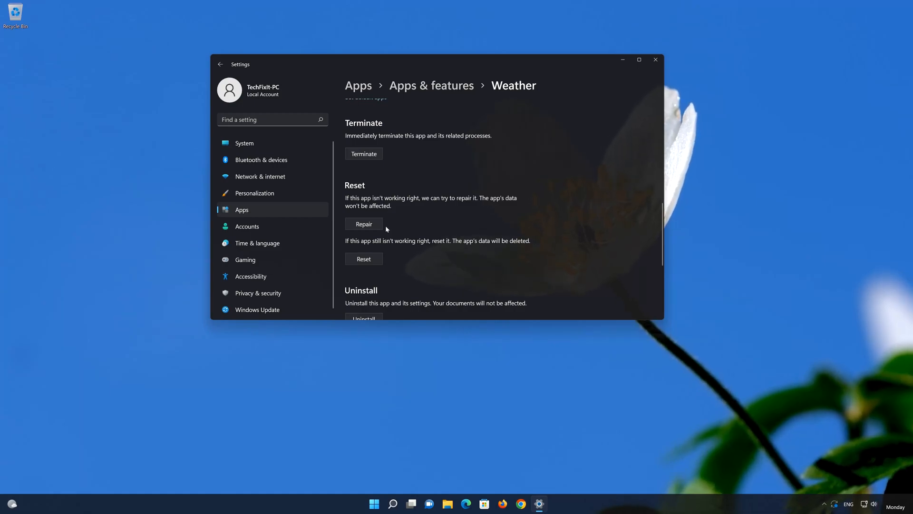
Step: Repair the Weather app, keeping its data, until the checkmark appears
click(363, 223)
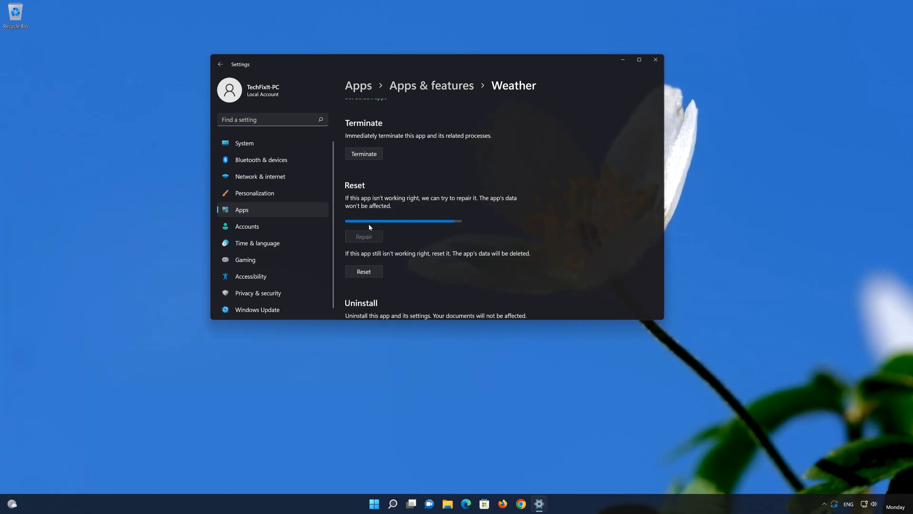
click(363, 236)
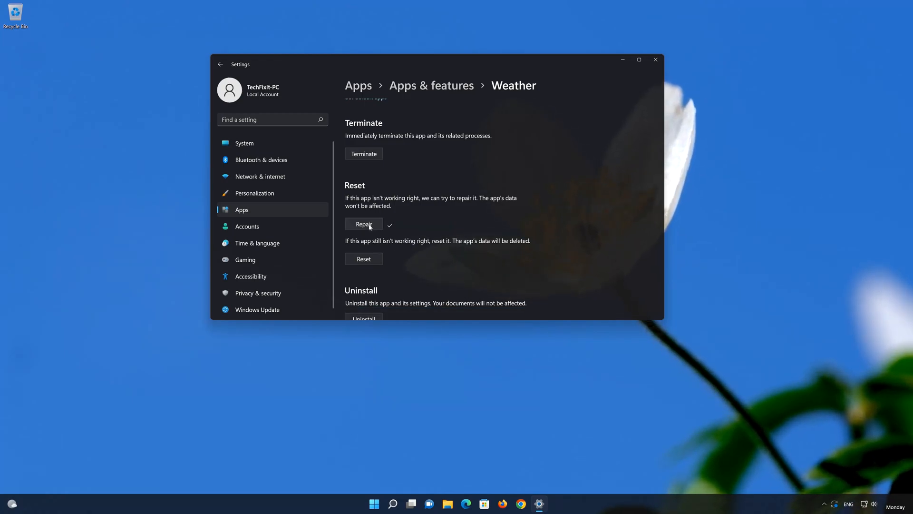
mouse_move(411, 250)
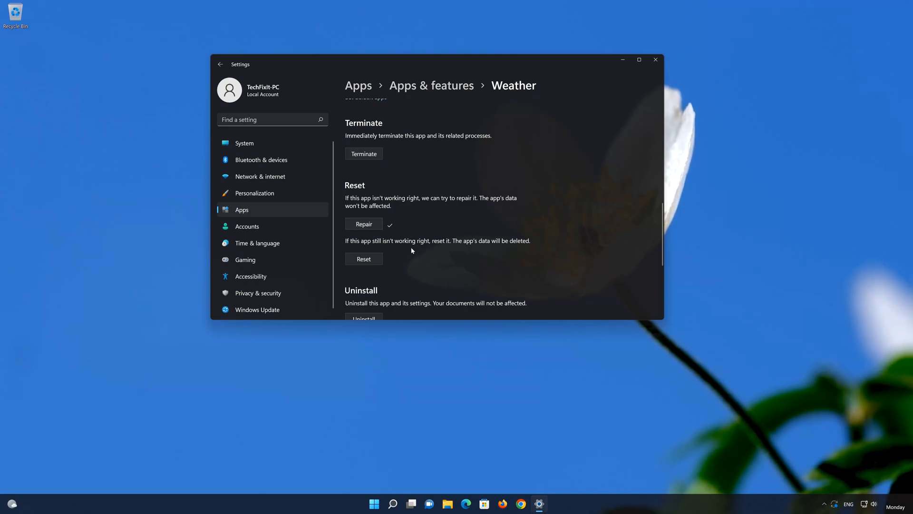
mouse_move(467, 244)
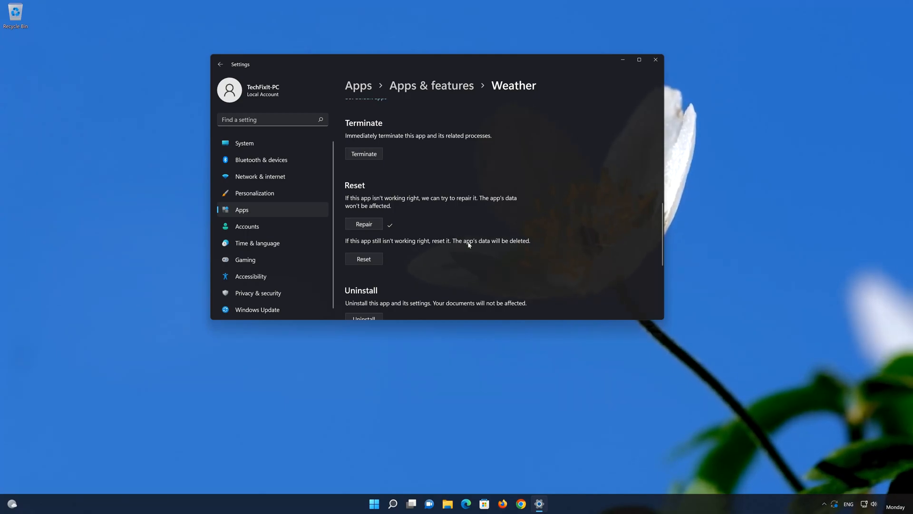
mouse_move(538, 244)
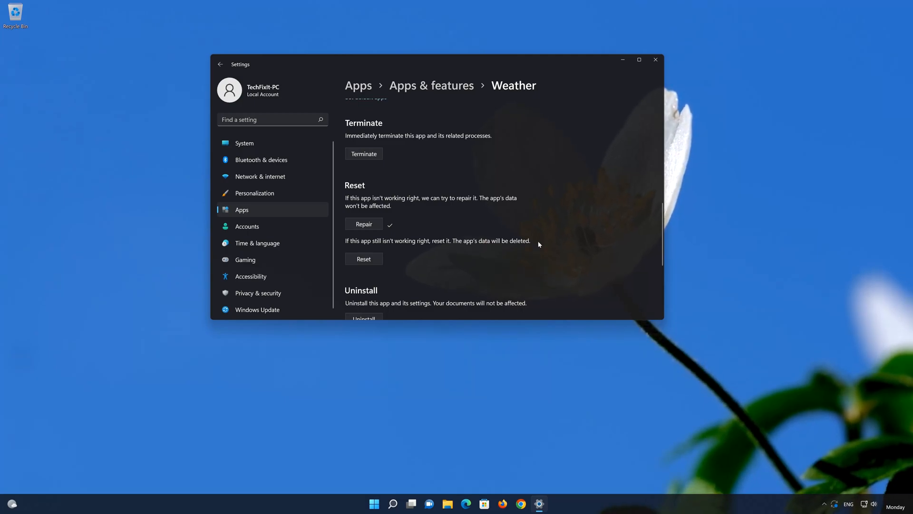
mouse_move(362, 265)
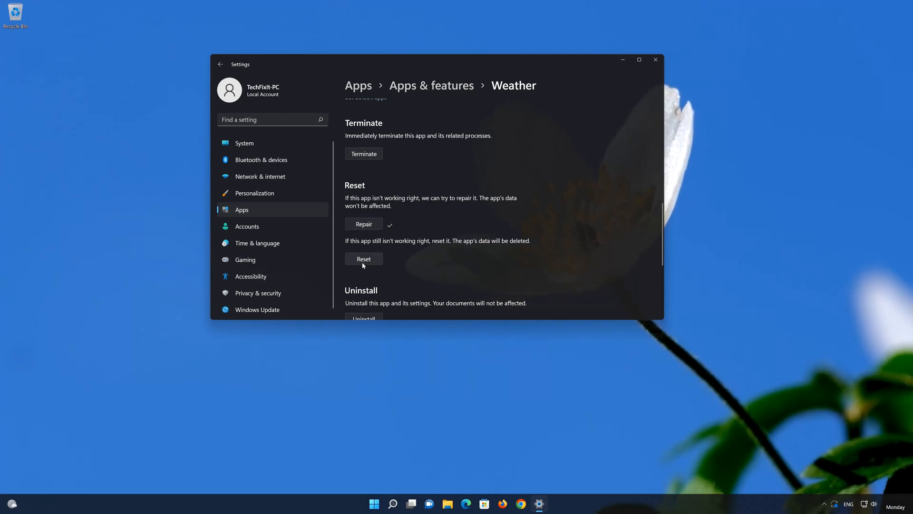
Step: Reset the Weather app and confirm deleting its data
click(363, 258)
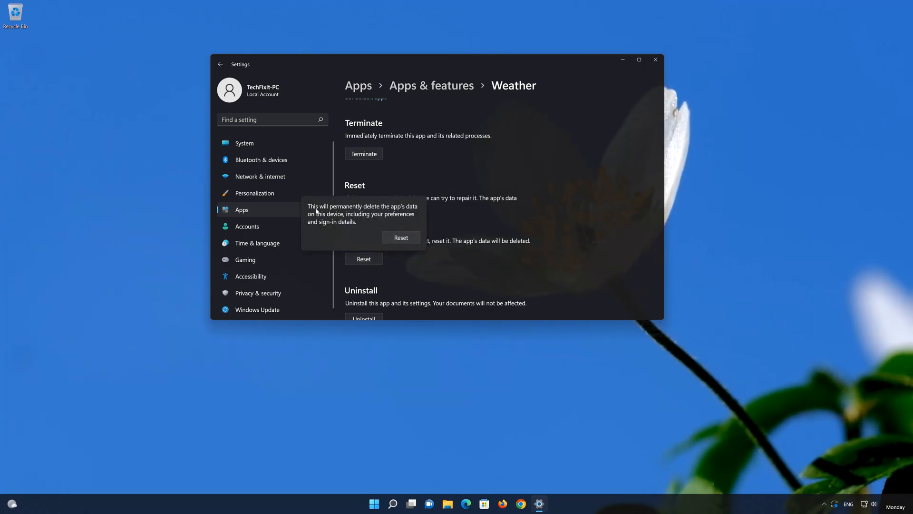
mouse_move(303, 230)
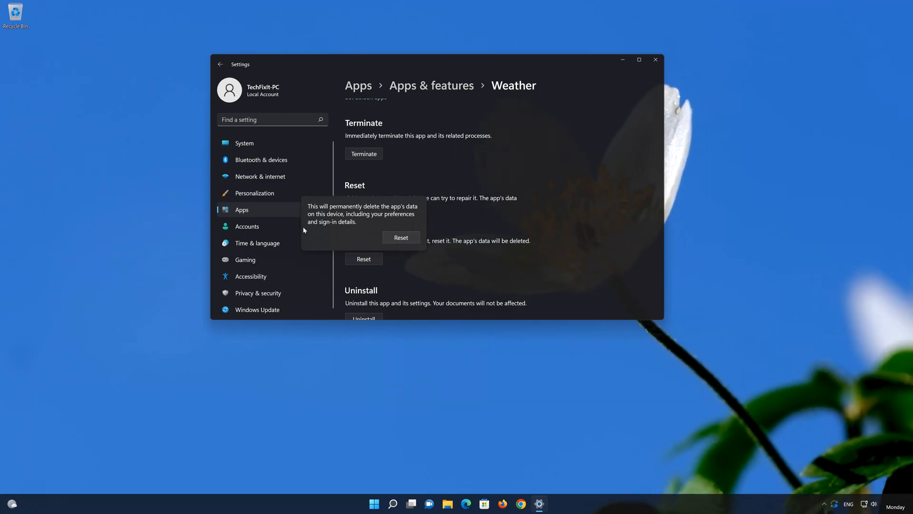
mouse_move(415, 236)
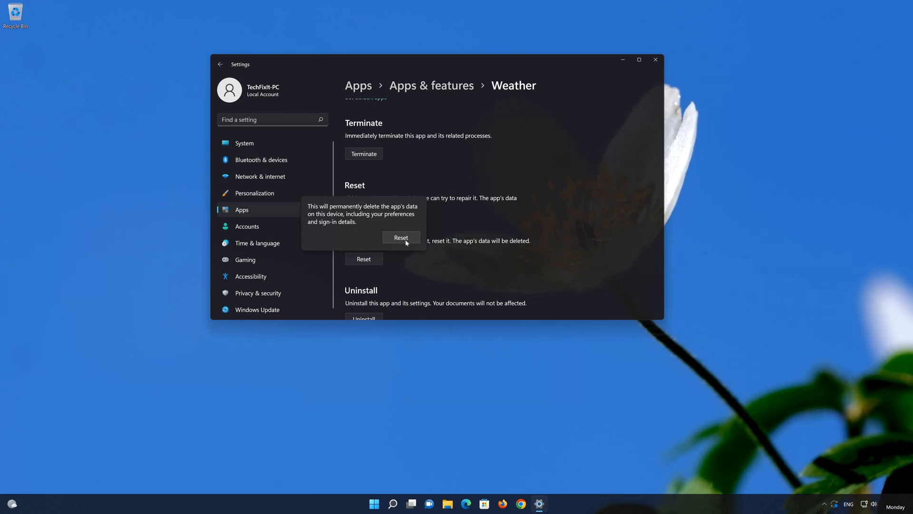
click(401, 238)
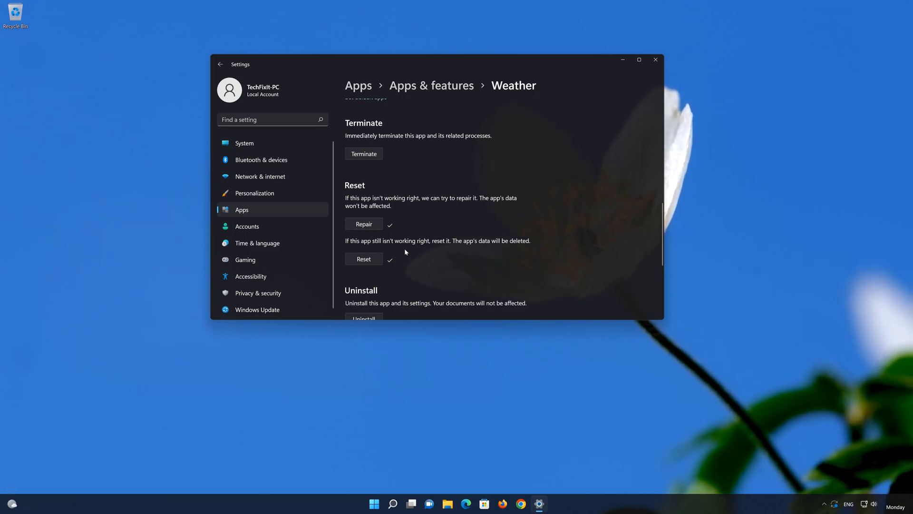
Step: Uninstall the Weather app from the device and close Settings
scroll(down, 3)
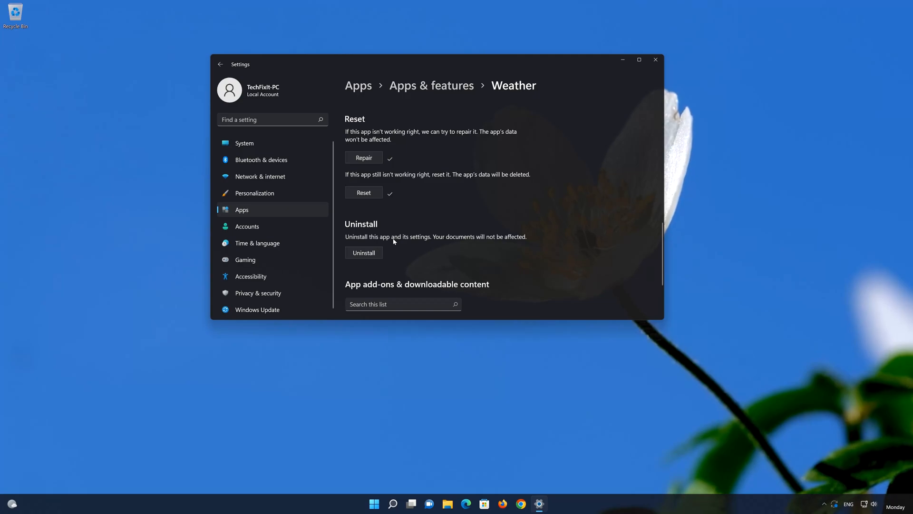
mouse_move(495, 241)
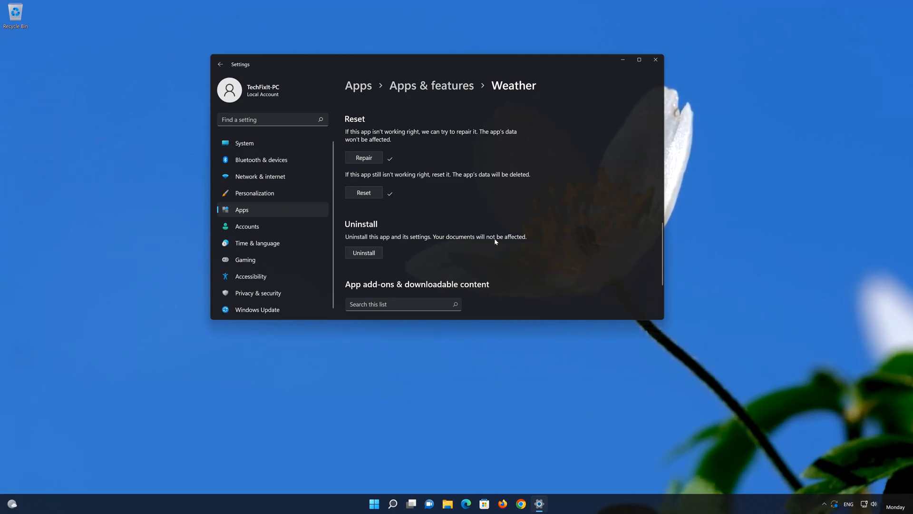
mouse_move(363, 254)
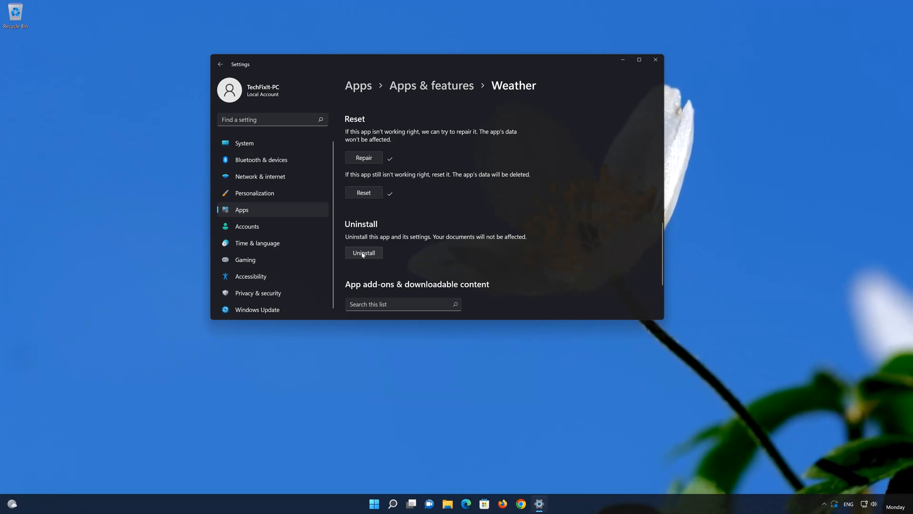
click(363, 253)
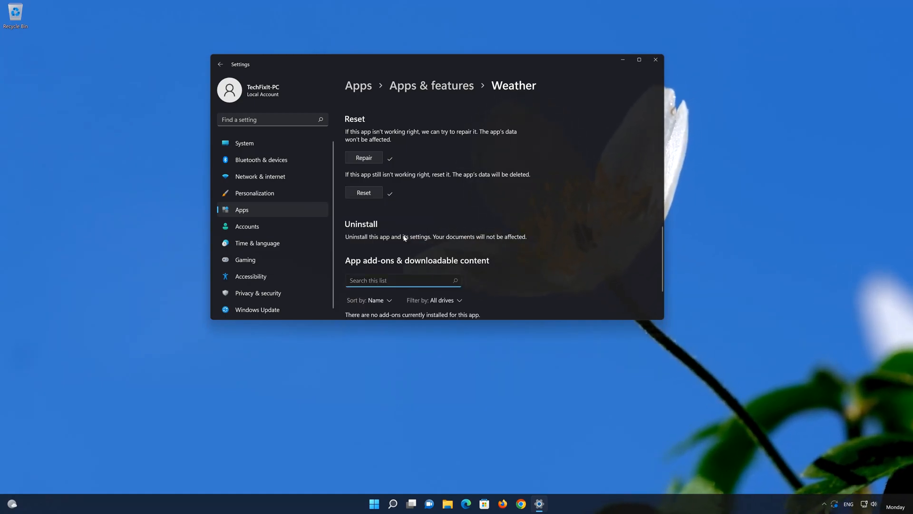
mouse_move(428, 226)
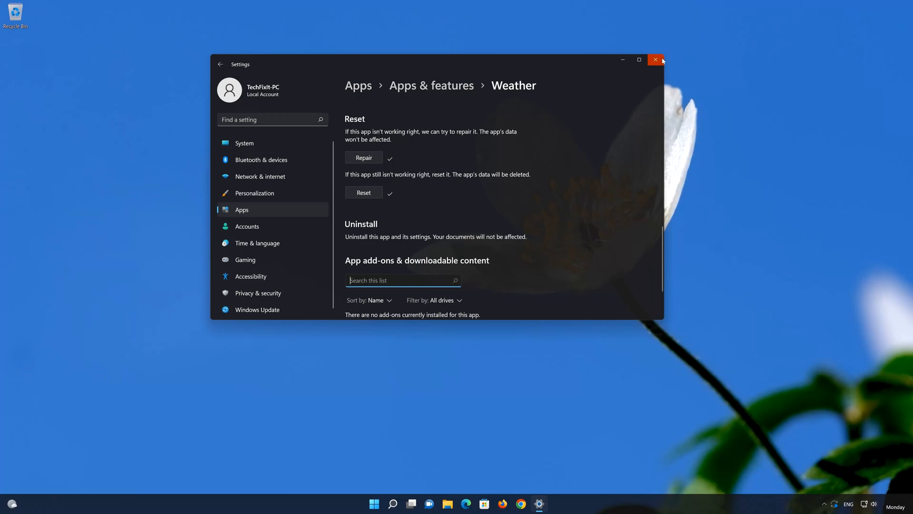
click(654, 60)
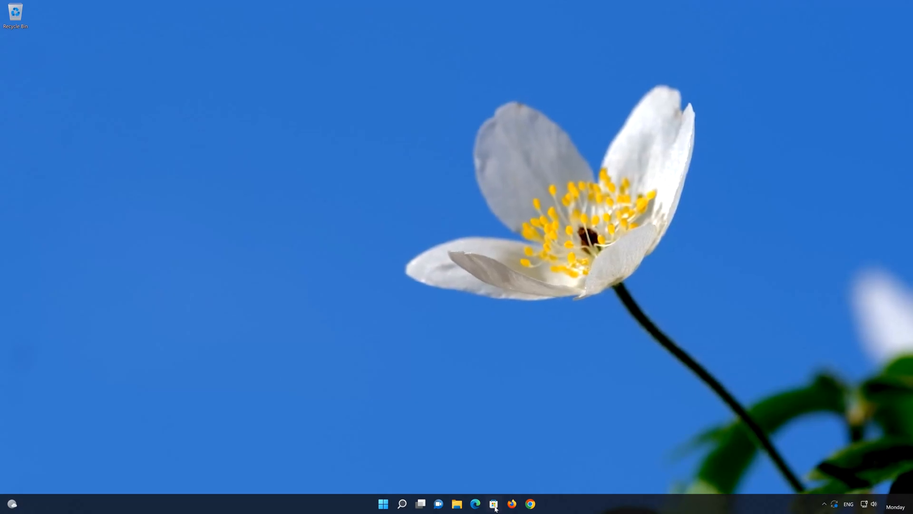
Step: Search Microsoft Store for 'weather' and open the MSN Weather product page
click(493, 503)
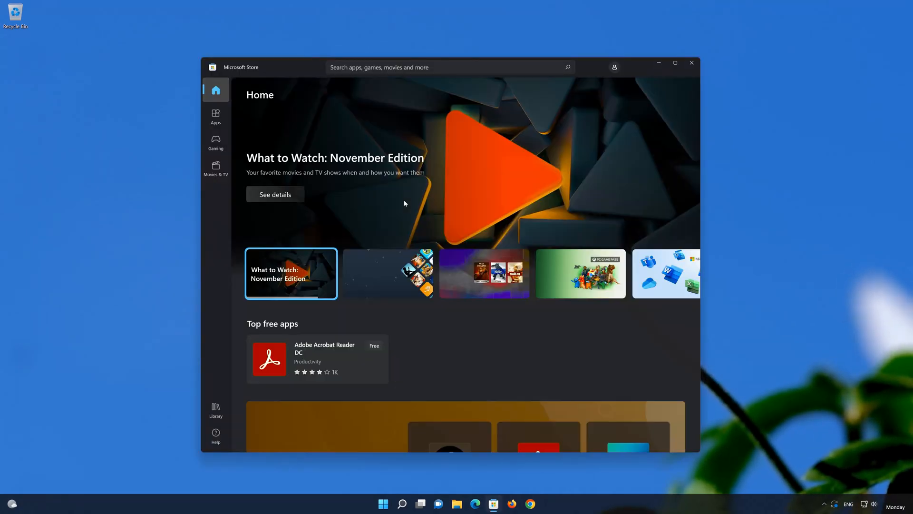
click(448, 67)
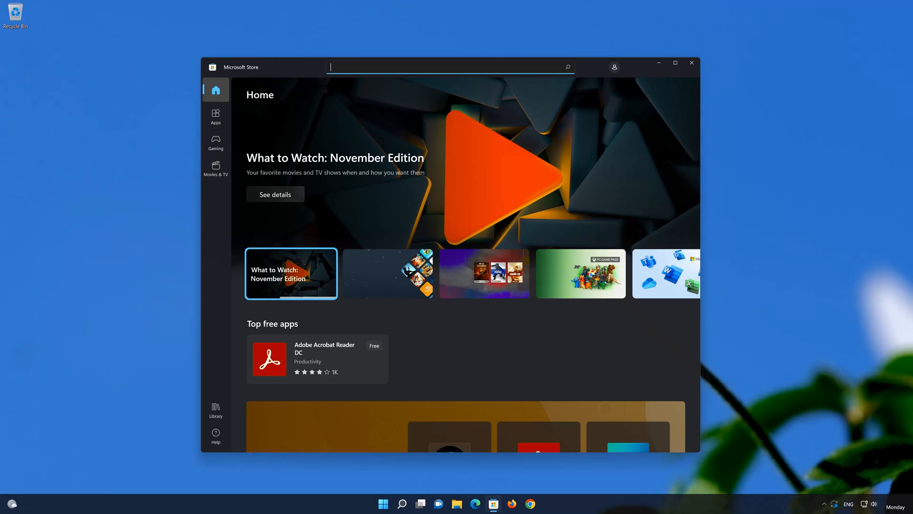
text(weather)
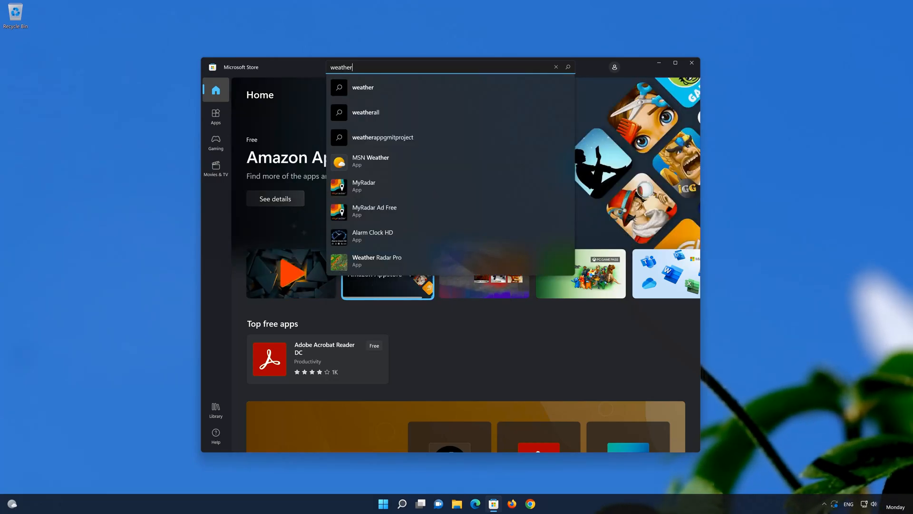
mouse_move(403, 164)
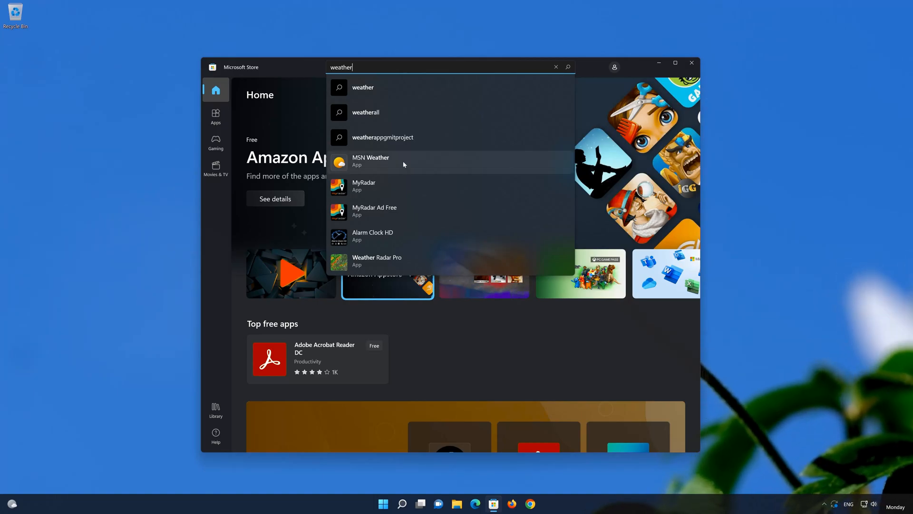
click(370, 161)
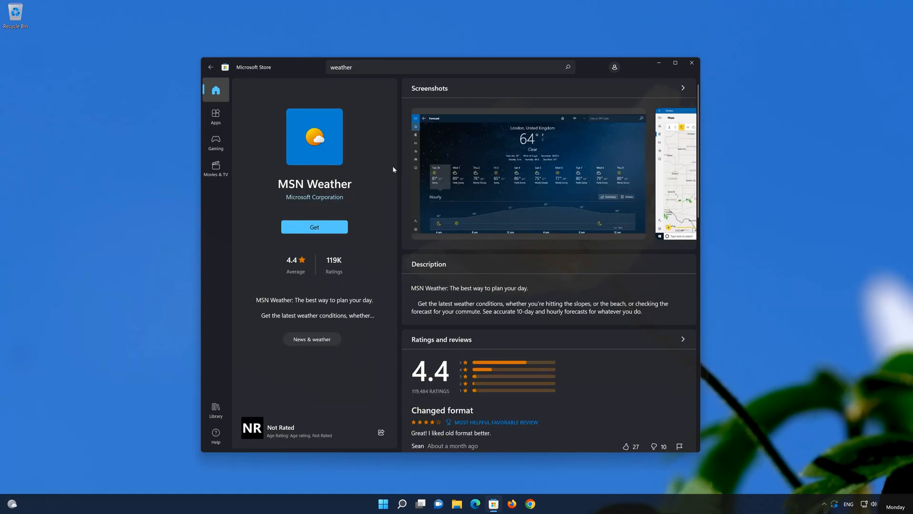
mouse_move(314, 226)
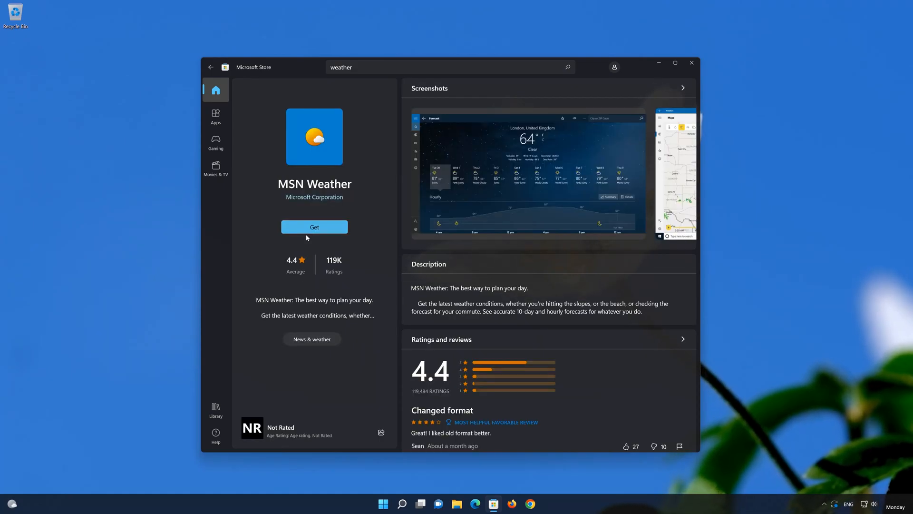
mouse_move(311, 236)
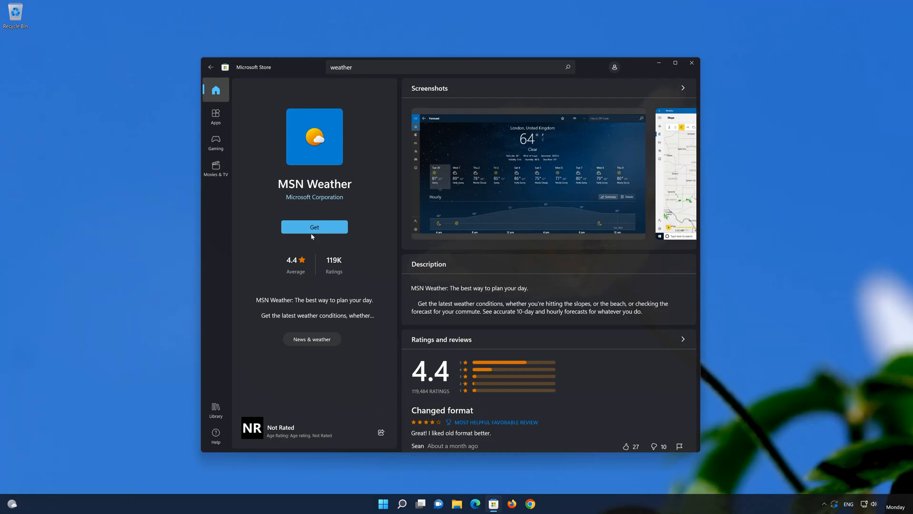
Step: Get MSN Weather and wait until the button changes to Open
click(314, 226)
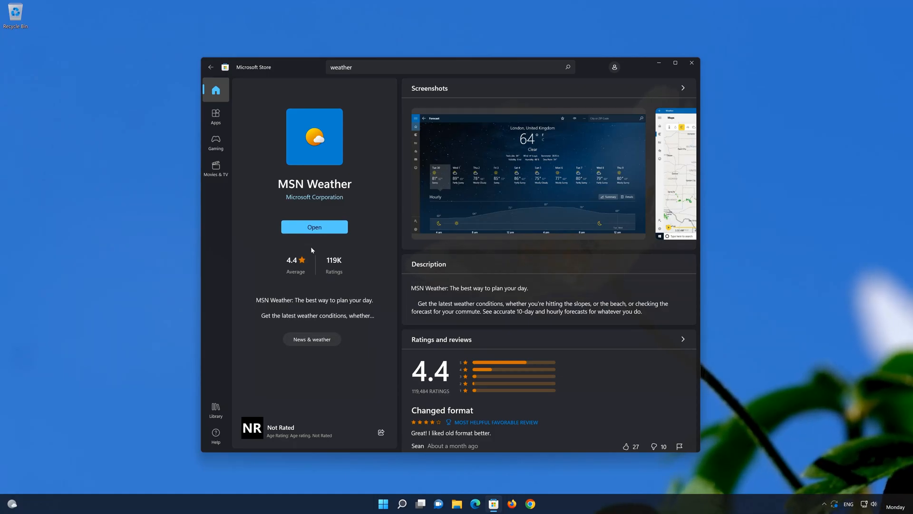
mouse_move(316, 293)
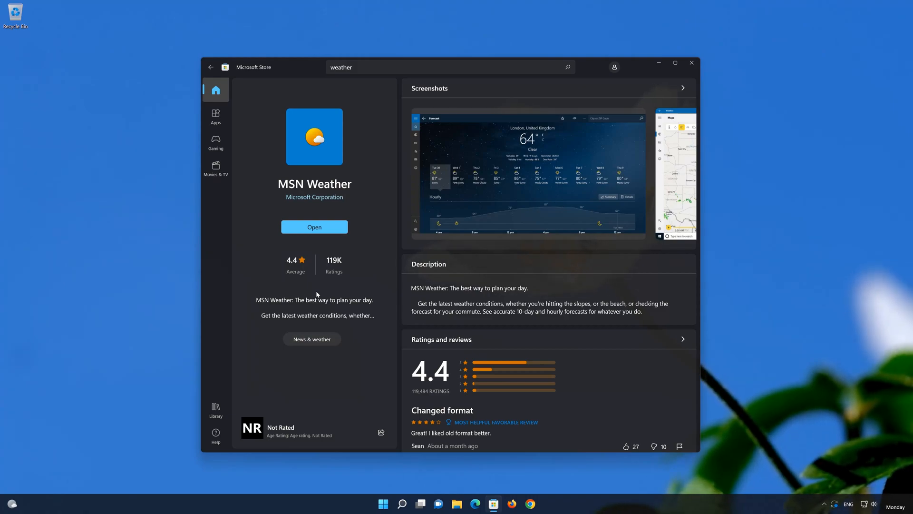
mouse_move(314, 227)
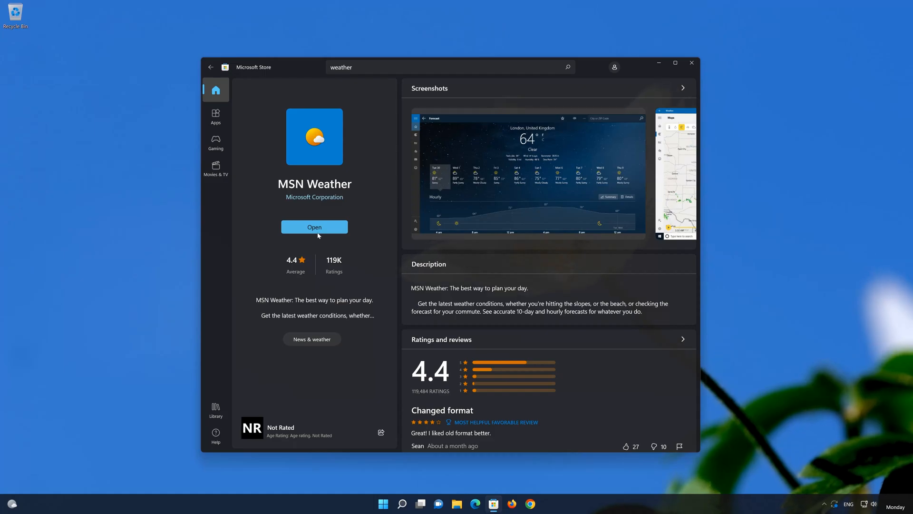
Step: Launch Weather to the Washington, DC forecast and close Microsoft Store
click(313, 226)
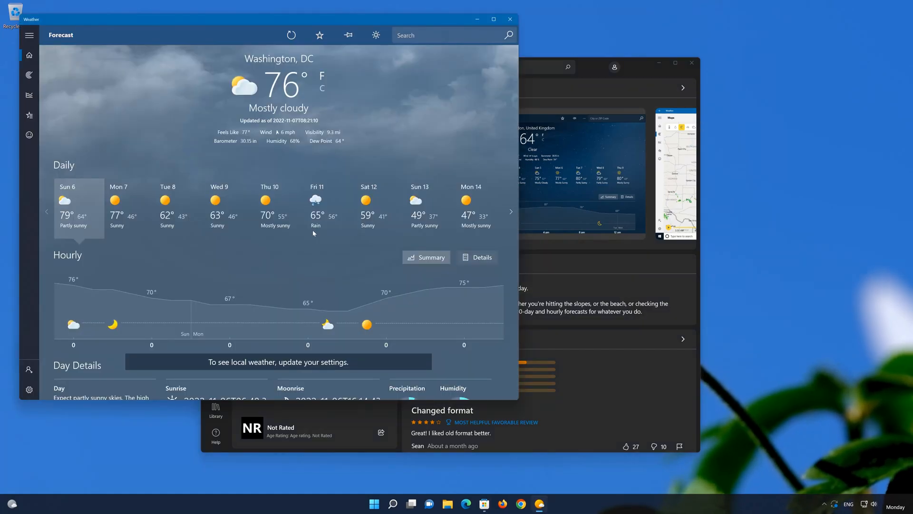
mouse_move(692, 63)
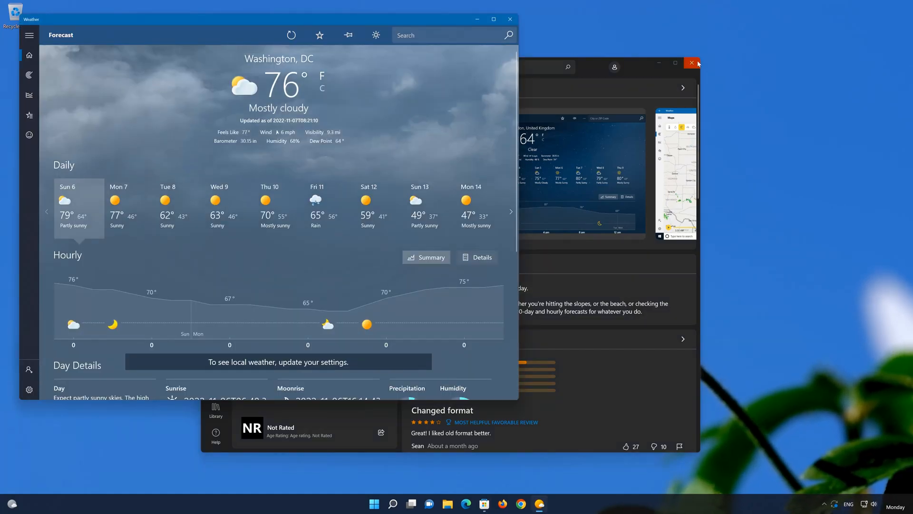
click(692, 63)
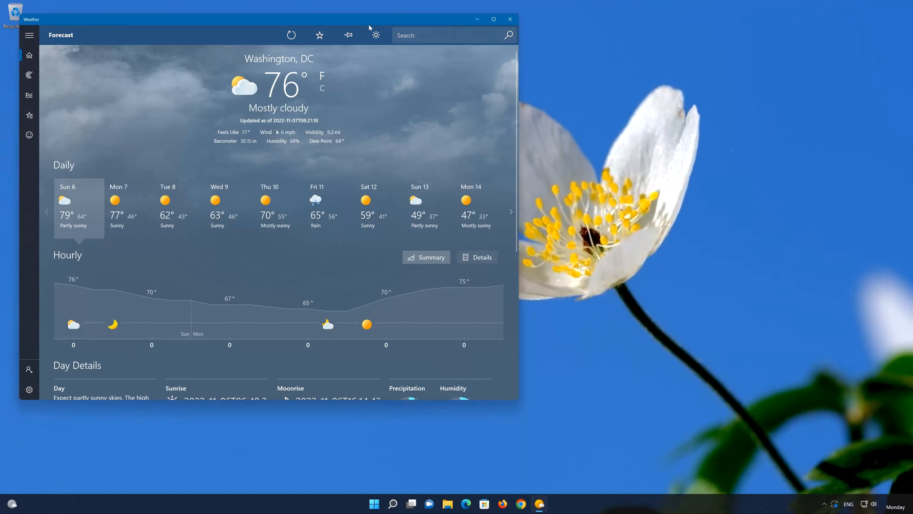